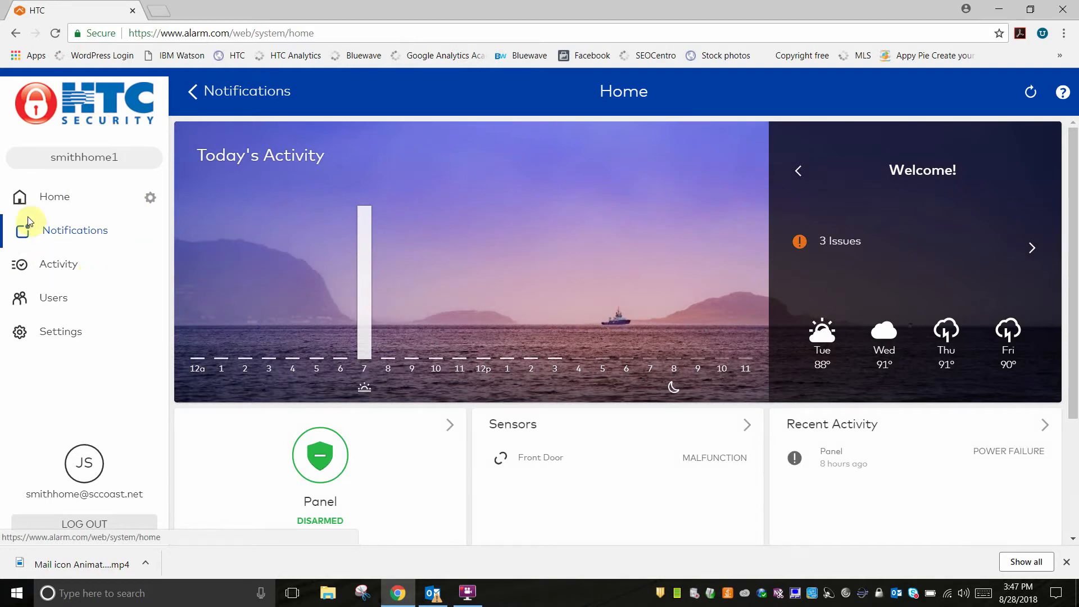
Go to the Notifications page from the sidebar.
left_click(75, 230)
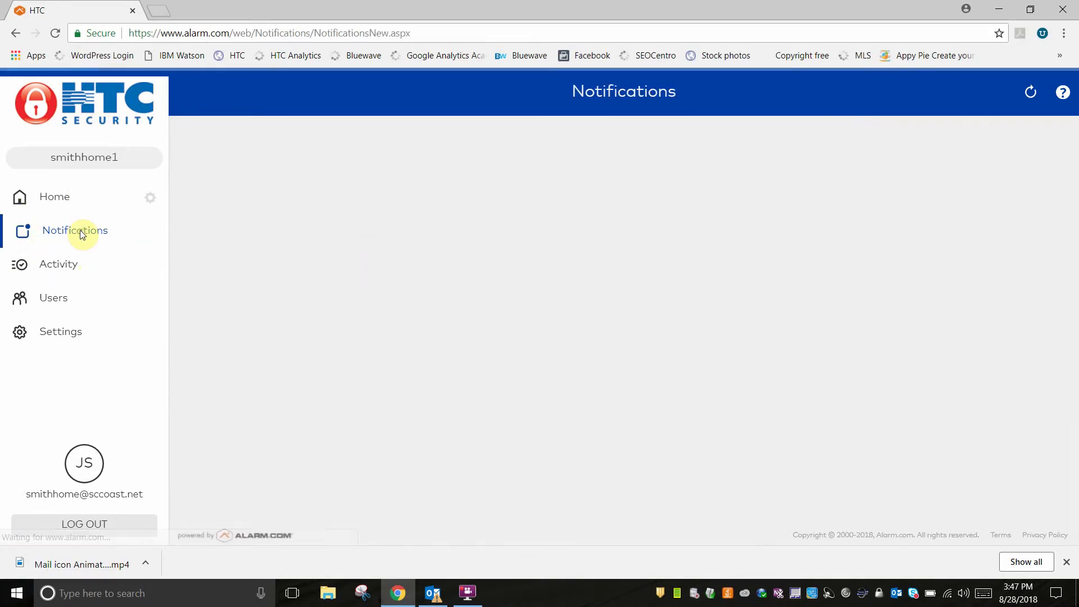
left_click(75, 231)
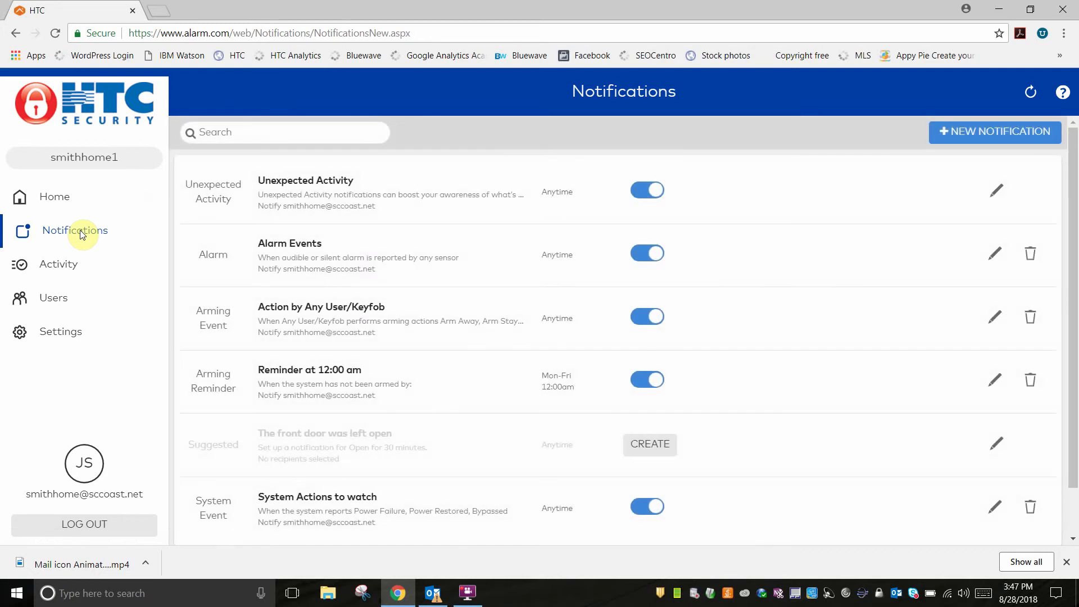
mouse_move(348, 213)
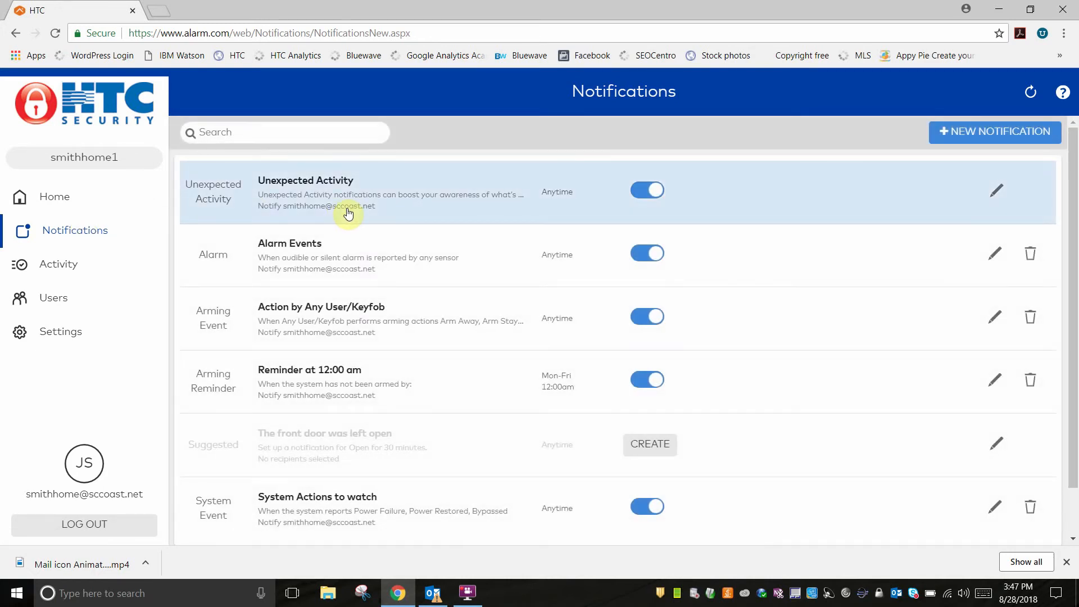
mouse_move(546, 193)
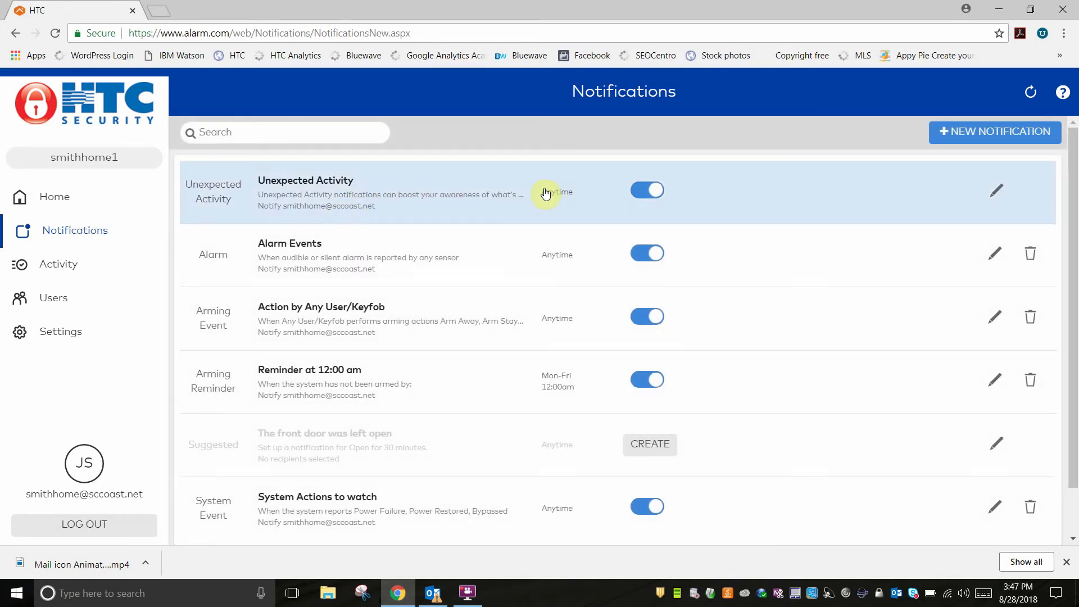
Switch off the Unexpected Activity notification and open its settings page.
left_click(647, 190)
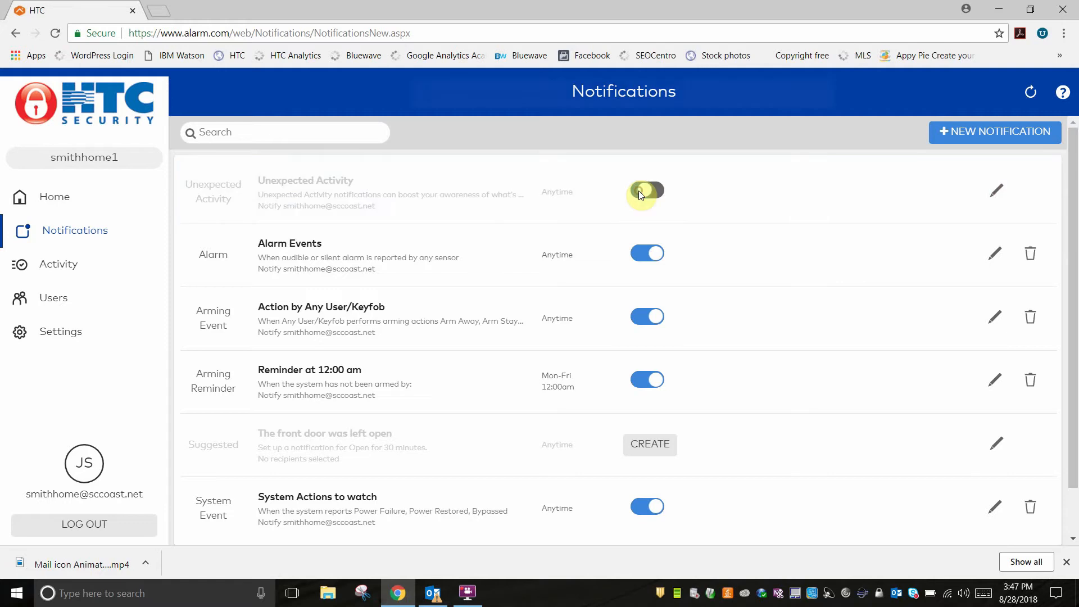
left_click(647, 191)
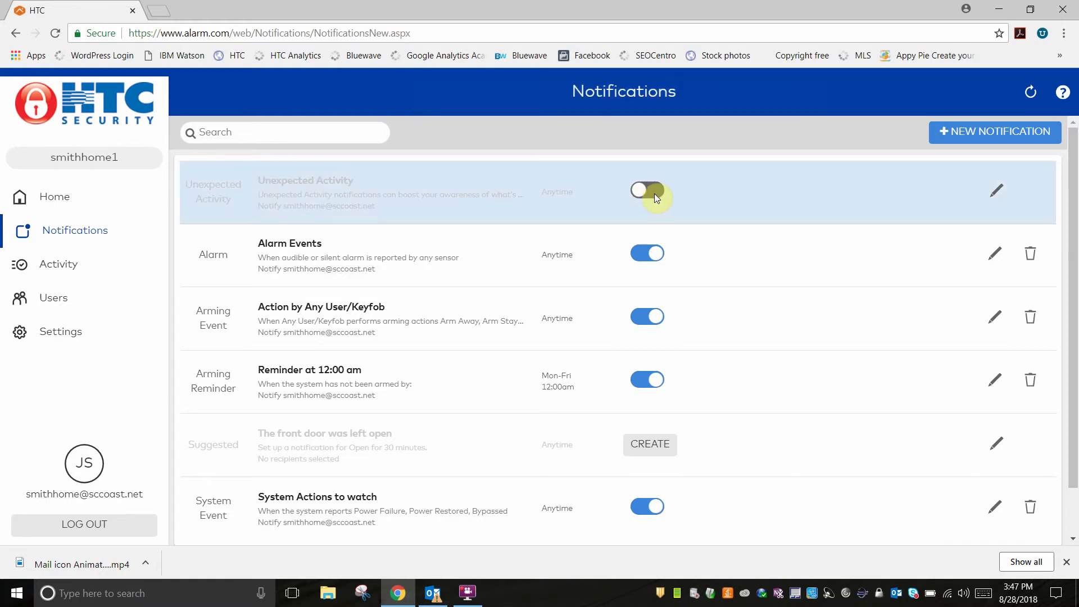
left_click(647, 193)
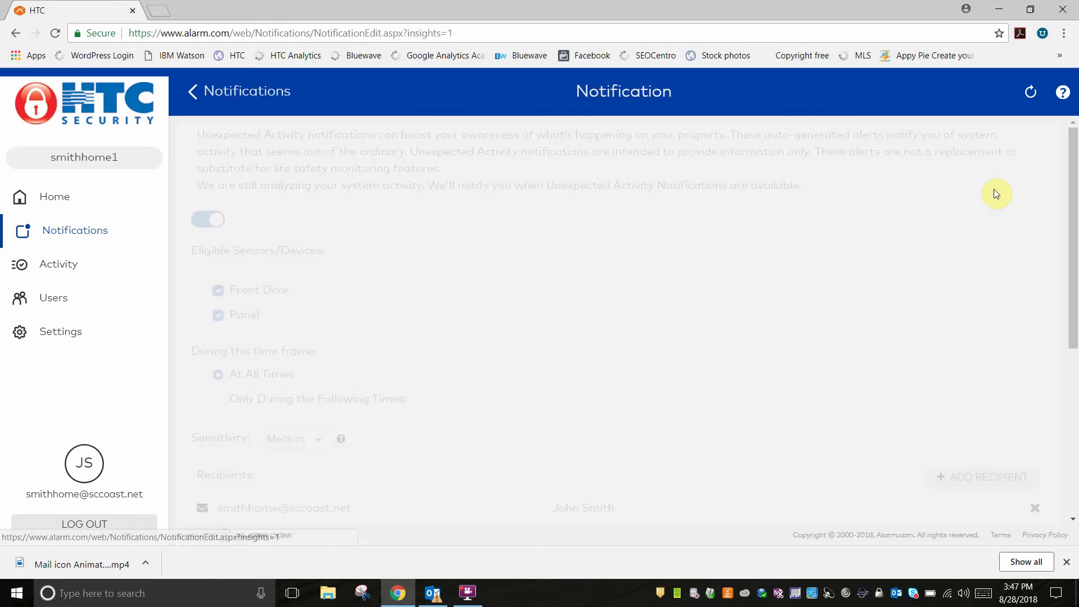
Limit the Unexpected Activity alert's sensors to the Front Door only.
left_click(208, 219)
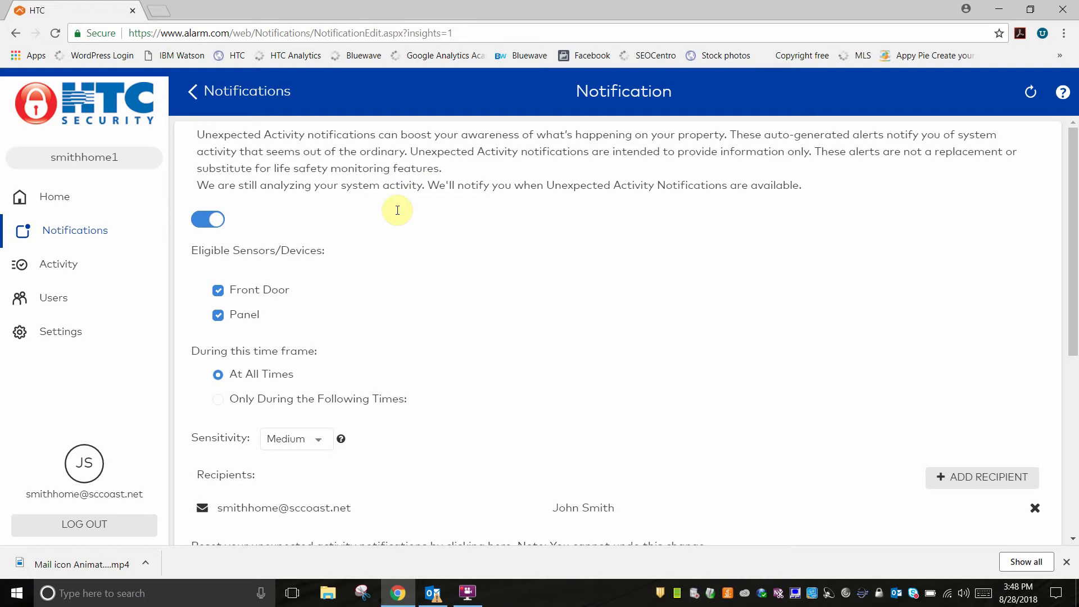
left_click(218, 290)
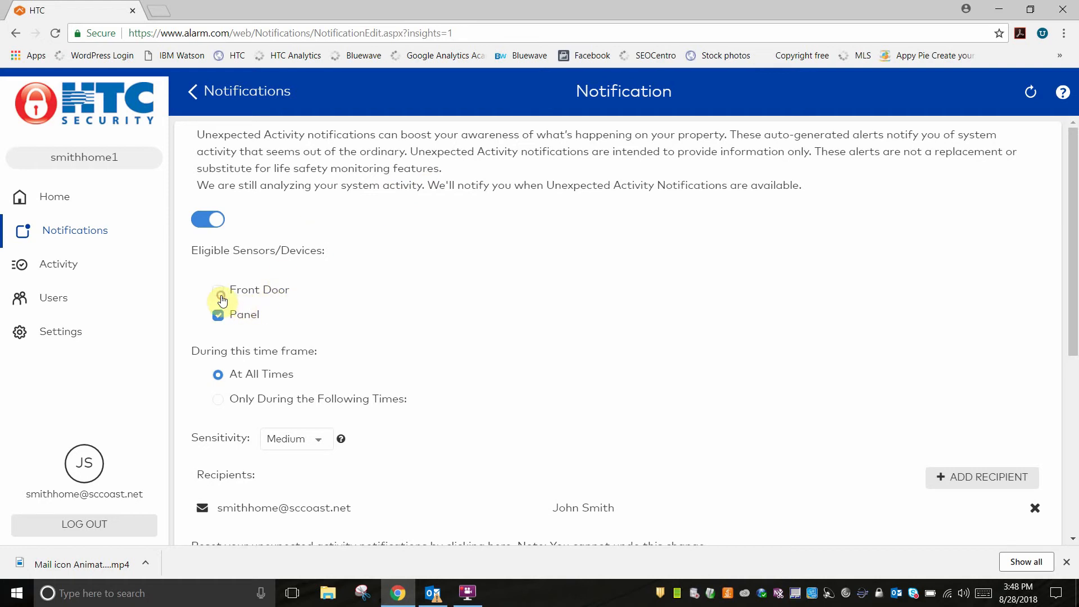
left_click(218, 290)
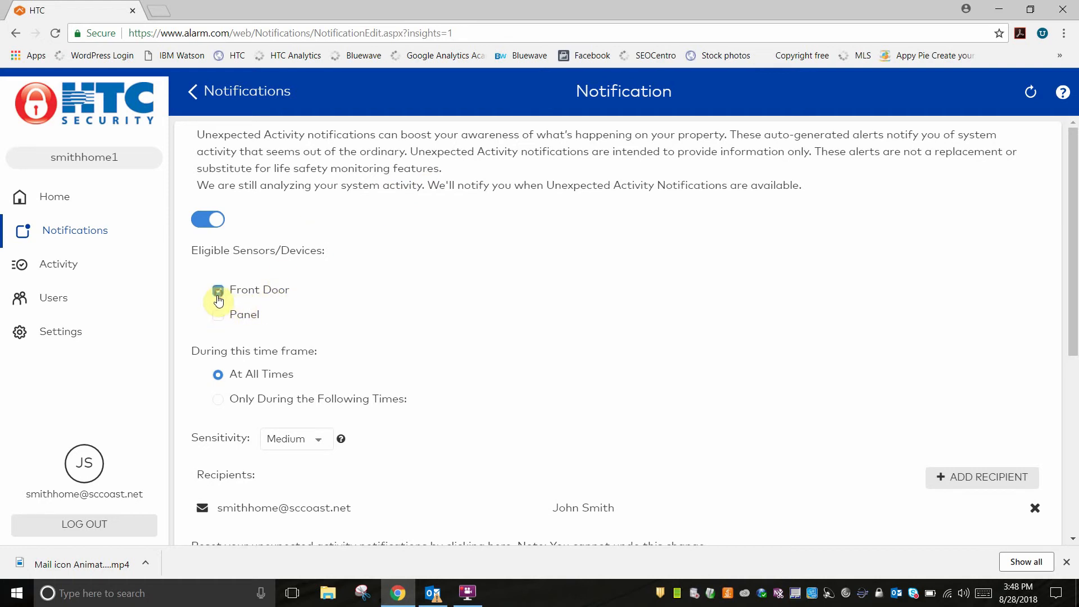
Choose 'Only During the Following Times', ending at 12:00 am next day.
left_click(217, 399)
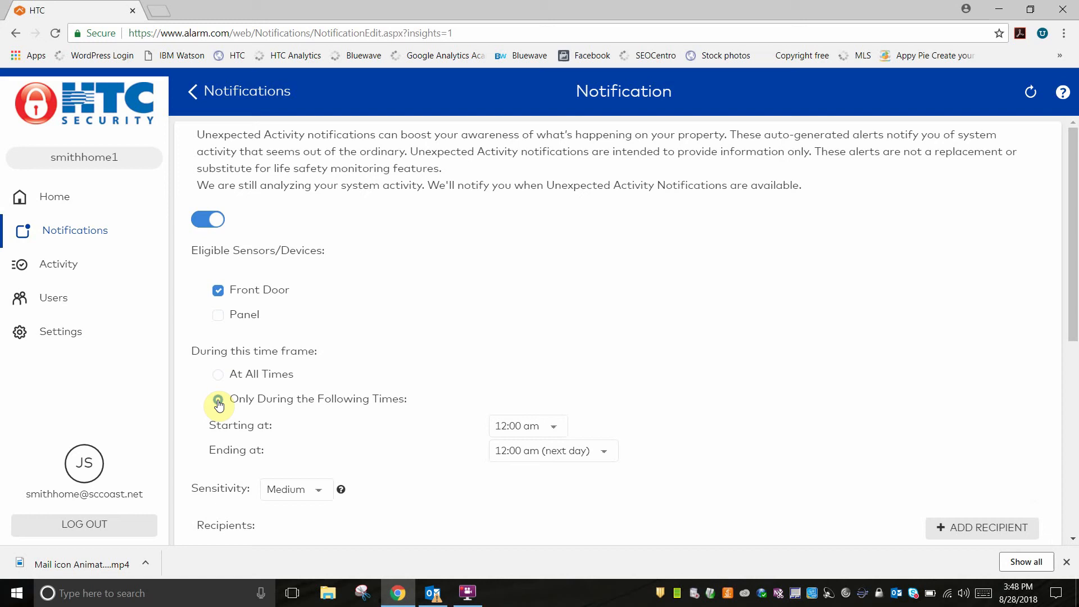
left_click(528, 426)
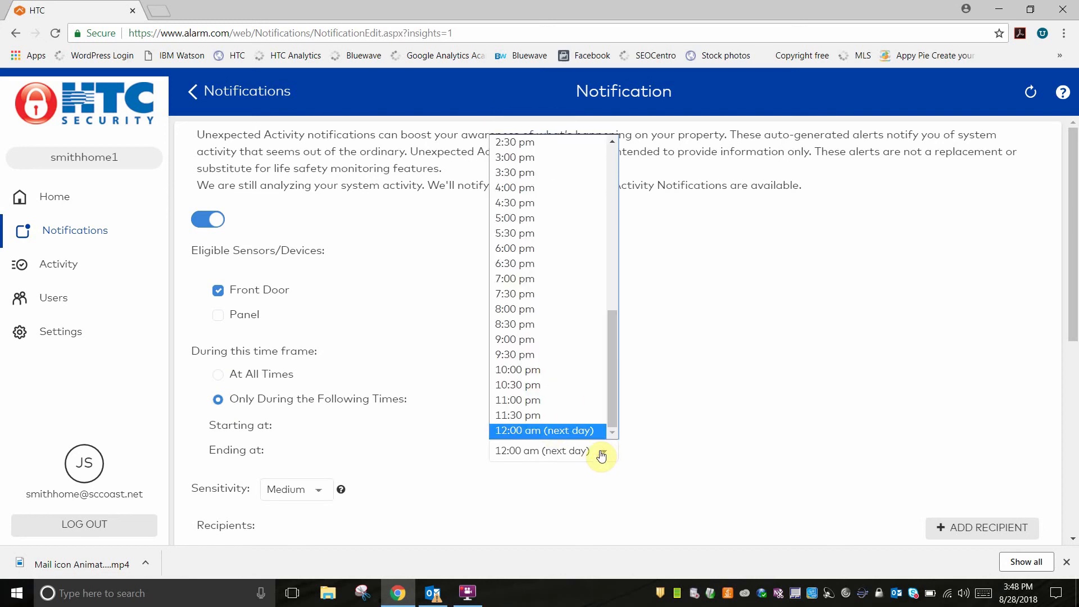
left_click(544, 431)
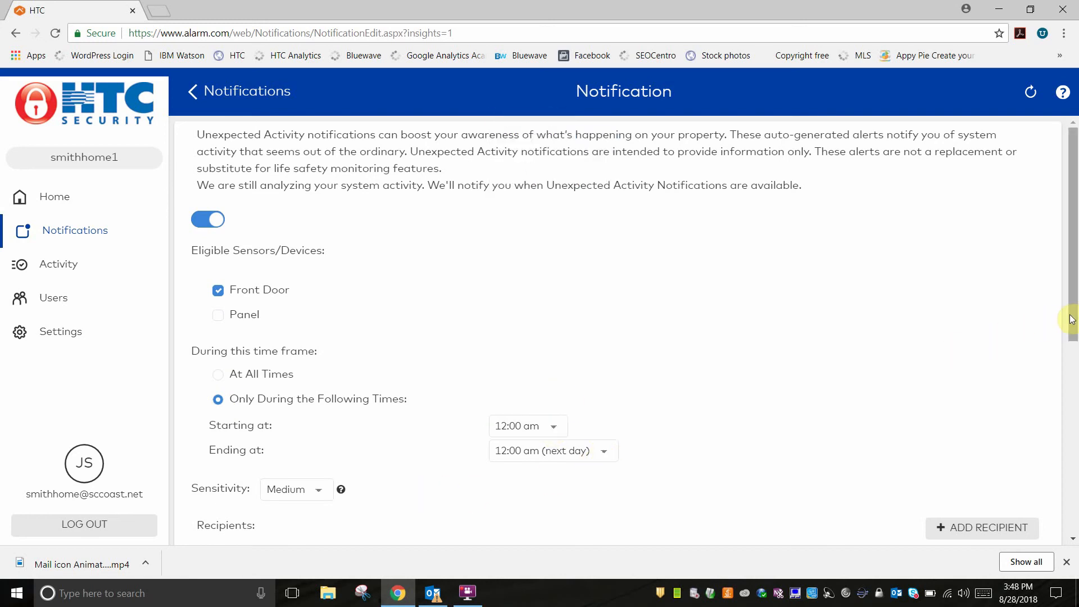
scroll("down", 3)
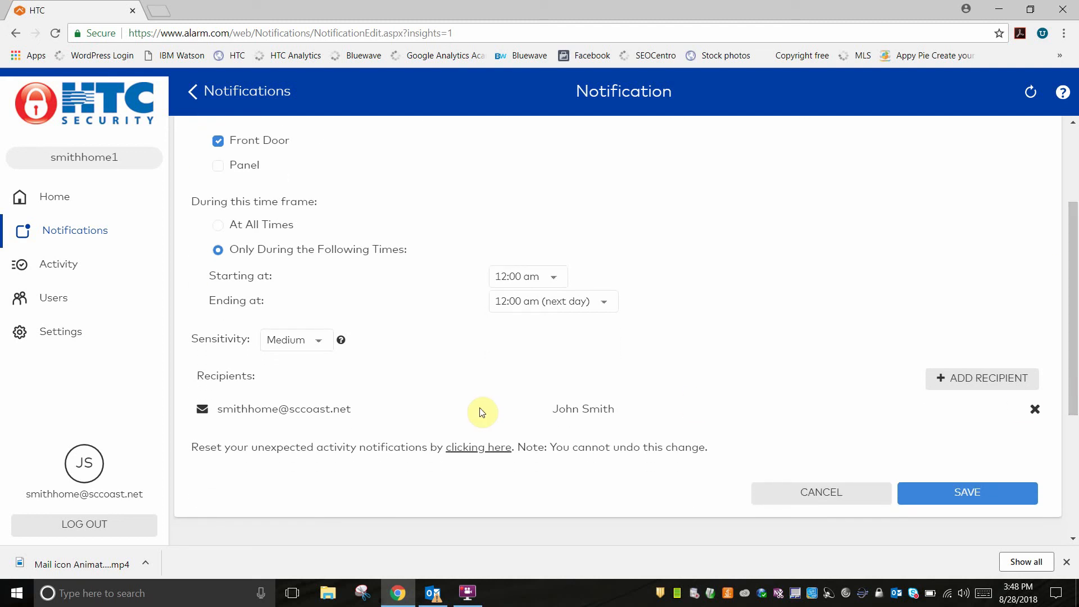